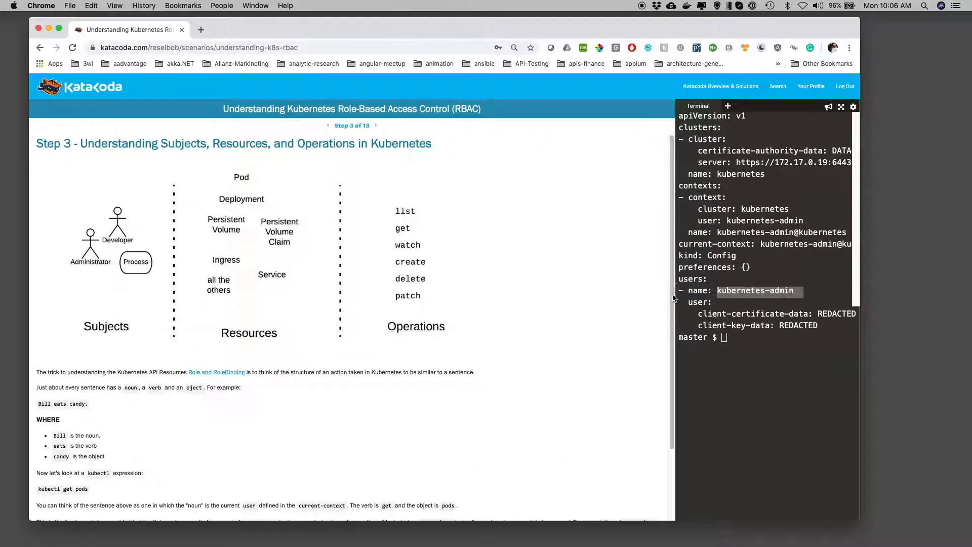
{"action": "mouse_move", "coordinate": [375, 329]}
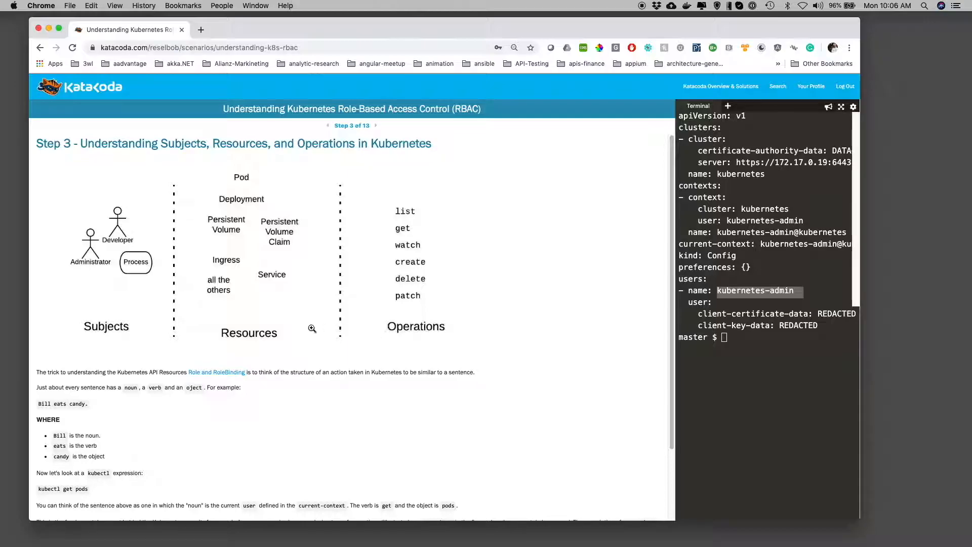
{"action": "mouse_move", "coordinate": [244, 340]}
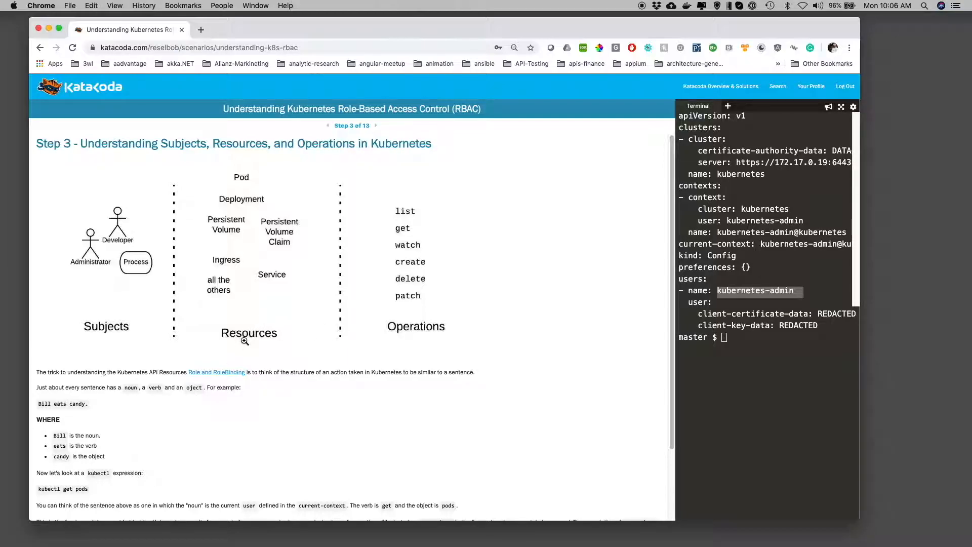
{"action": "mouse_move", "coordinate": [229, 348]}
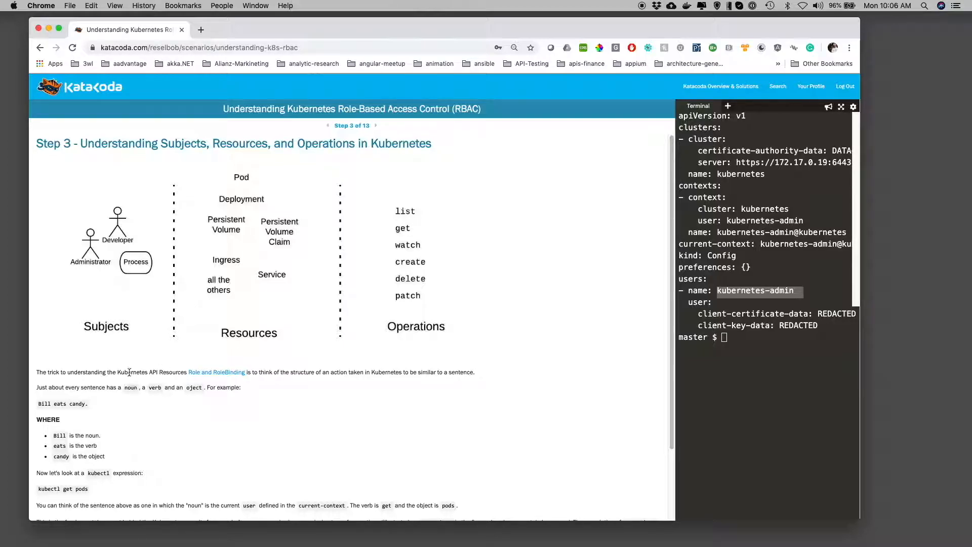
{"action": "mouse_move", "coordinate": [106, 380]}
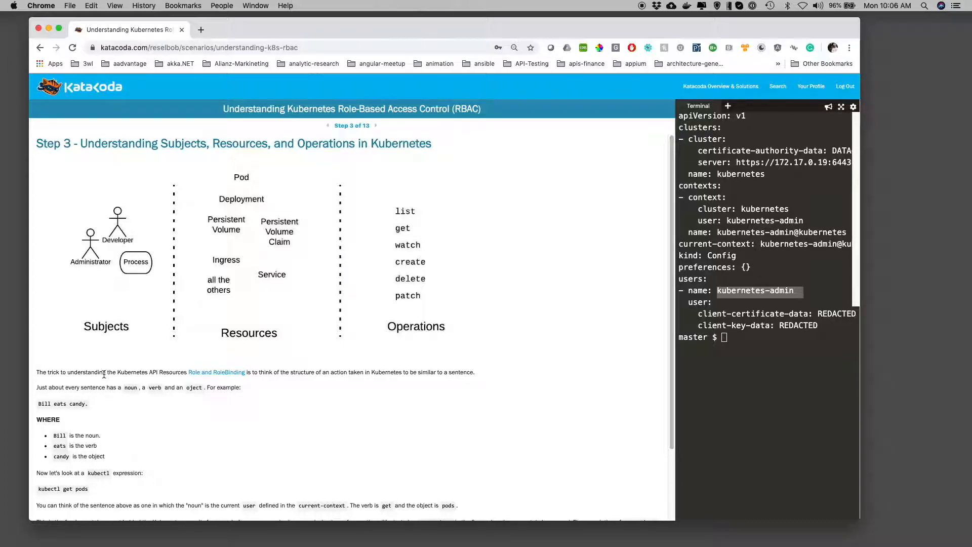
{"action": "scroll", "scroll_direction": "down", "scroll_amount": 3}
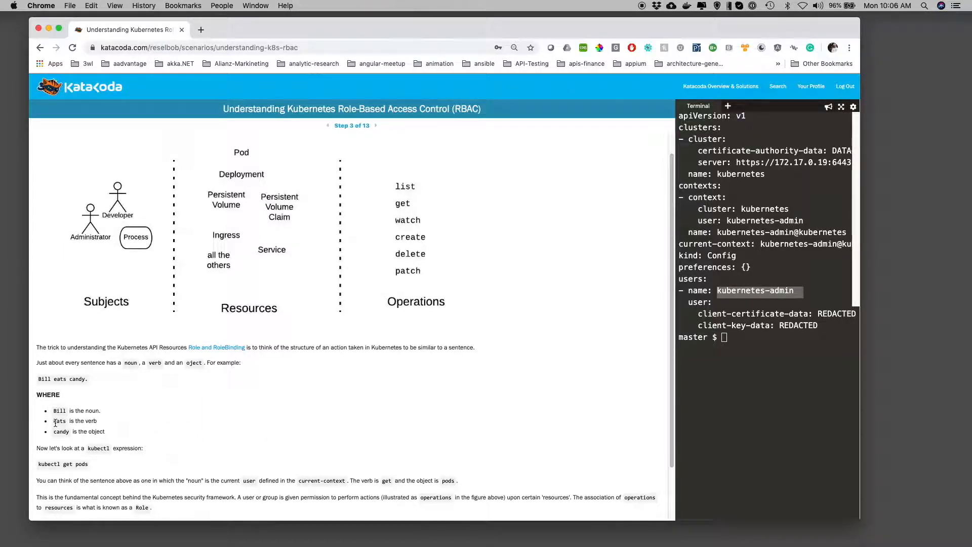
{"action": "scroll", "scroll_direction": "down", "scroll_amount": 3}
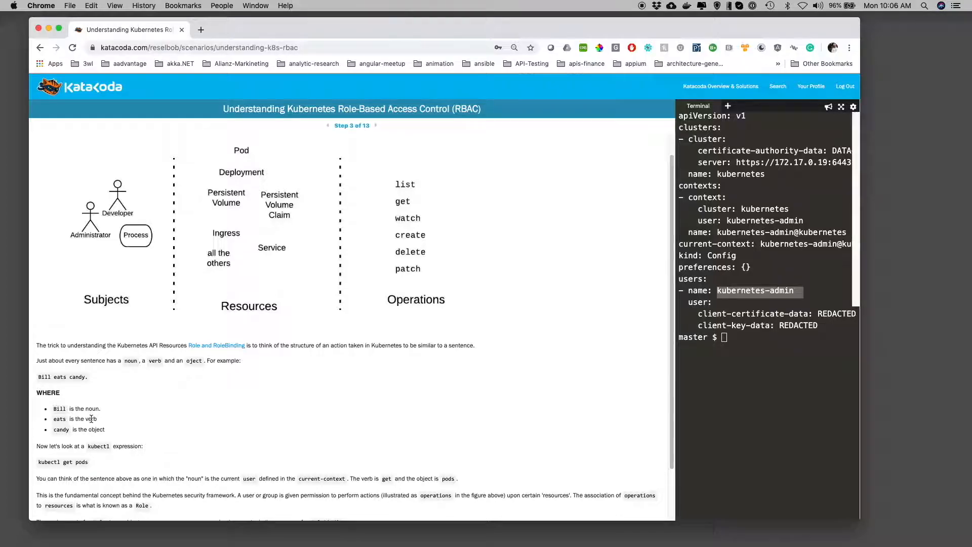
{"action": "mouse_move", "coordinate": [155, 391]}
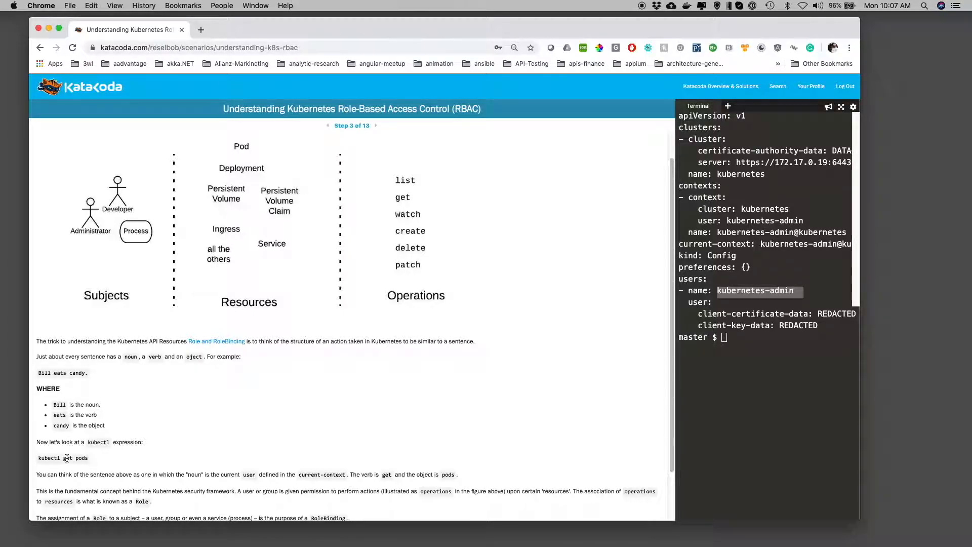
{"action": "mouse_move", "coordinate": [120, 425]}
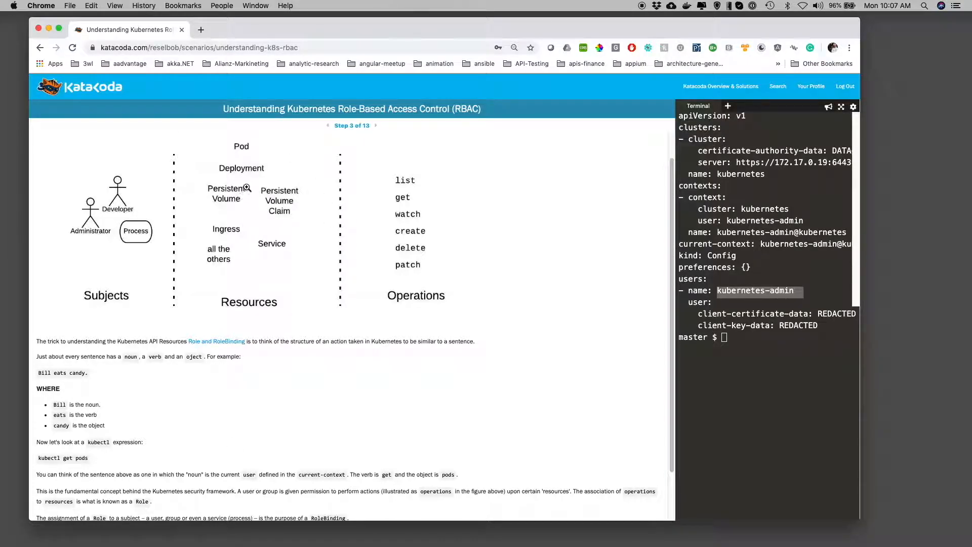
{"action": "mouse_move", "coordinate": [265, 172]}
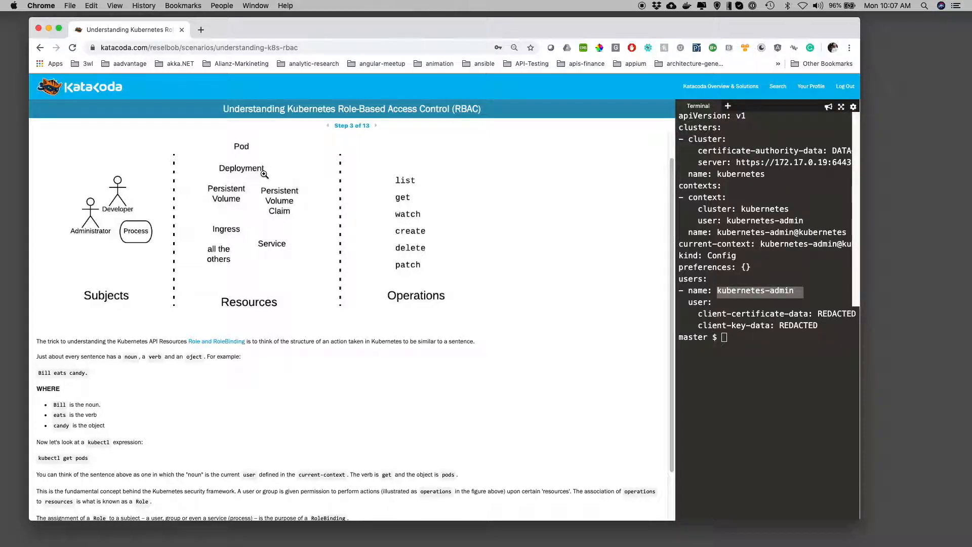
{"action": "mouse_move", "coordinate": [410, 292]}
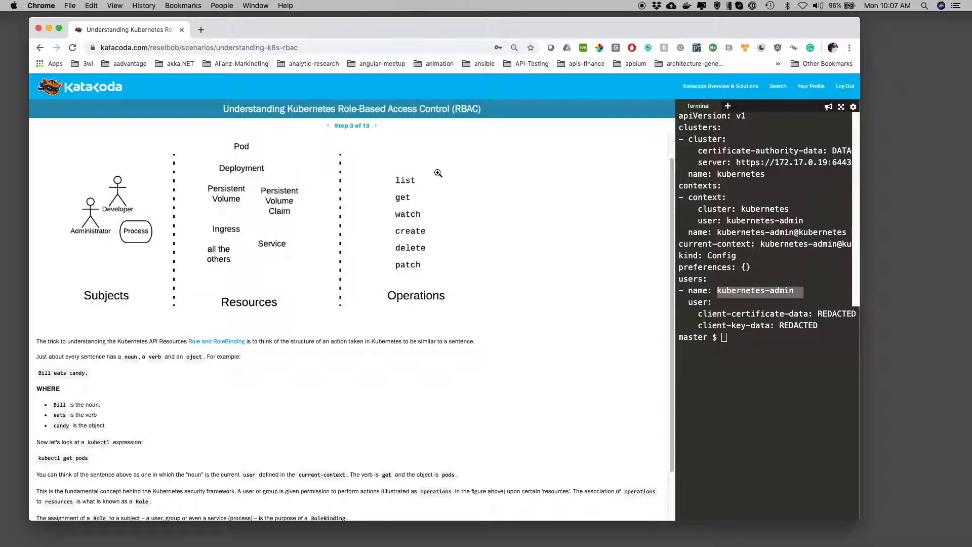
{"action": "mouse_move", "coordinate": [426, 179]}
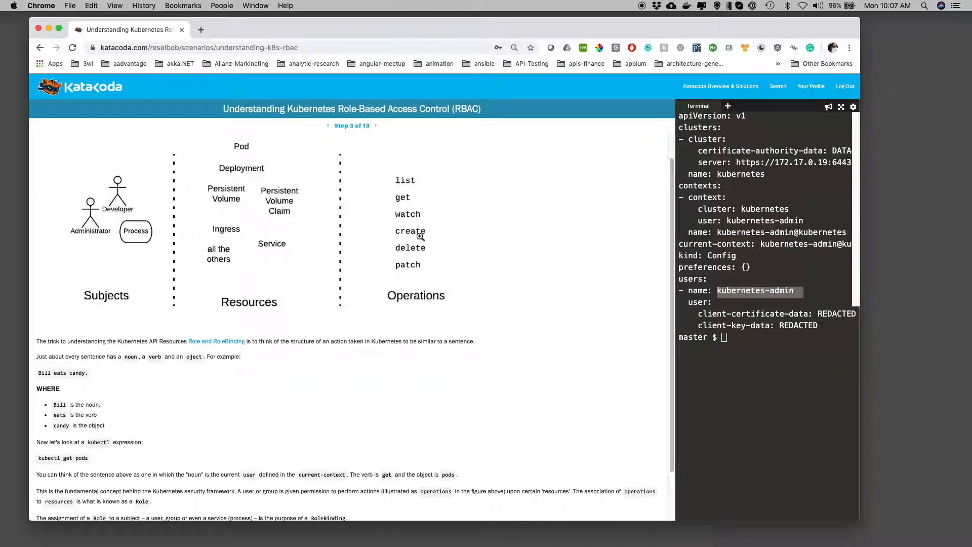
{"action": "mouse_move", "coordinate": [420, 268]}
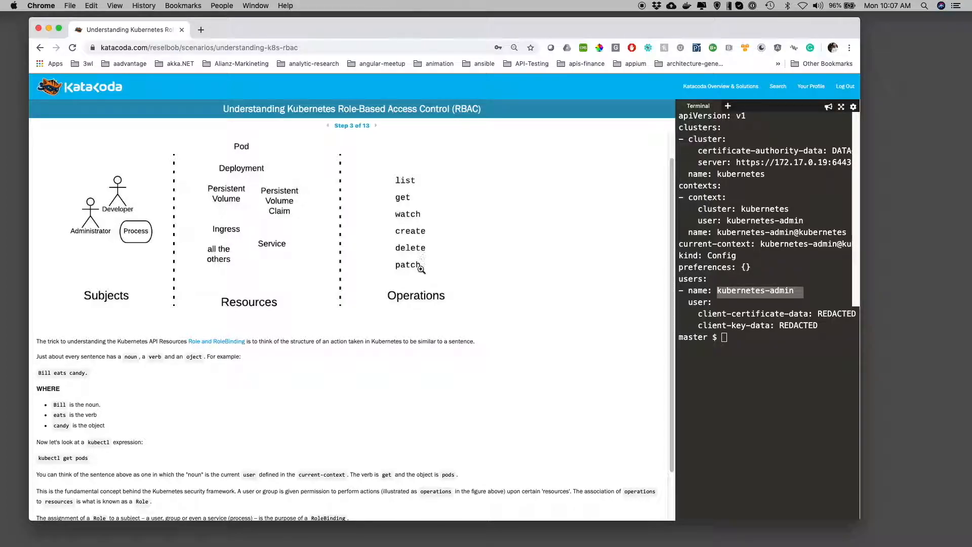
{"action": "mouse_move", "coordinate": [439, 198]}
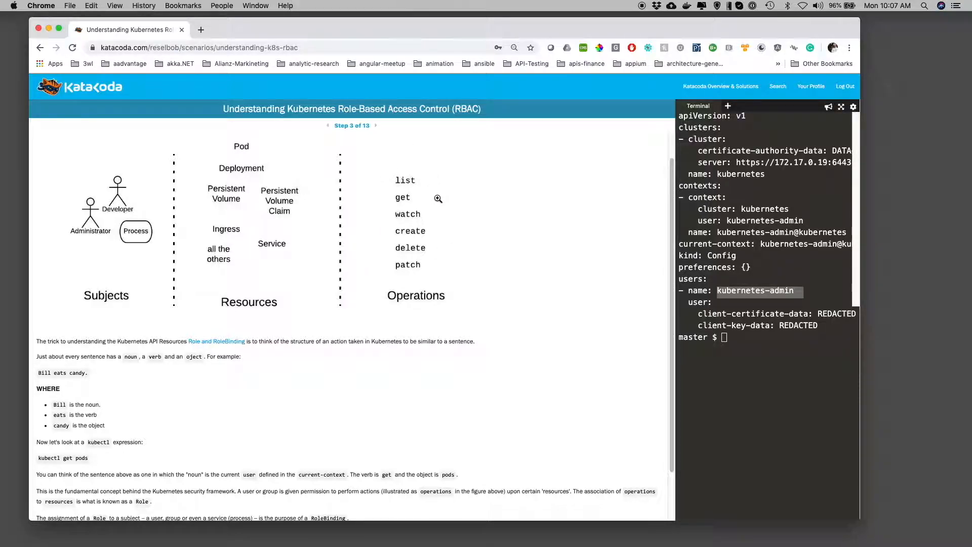
{"action": "mouse_move", "coordinate": [446, 207]}
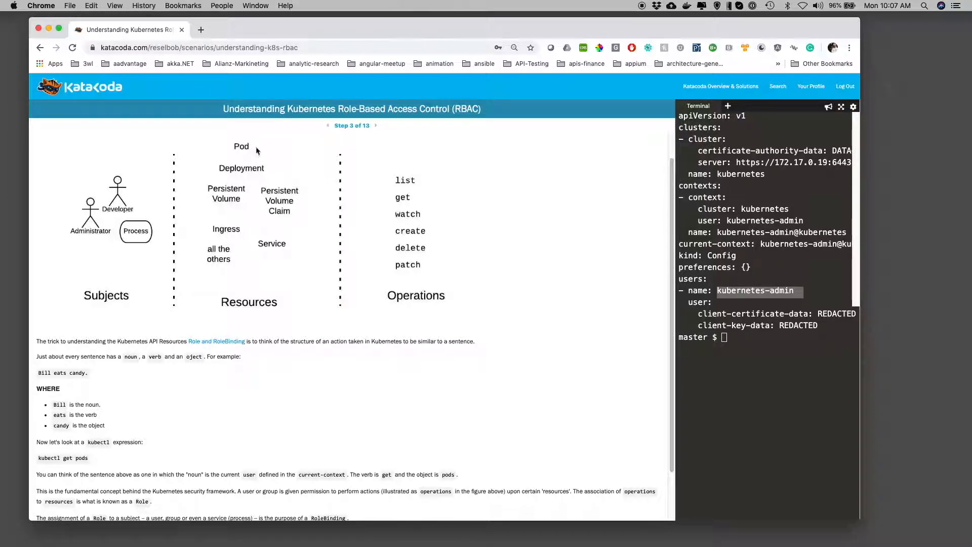
{"action": "mouse_move", "coordinate": [288, 204]}
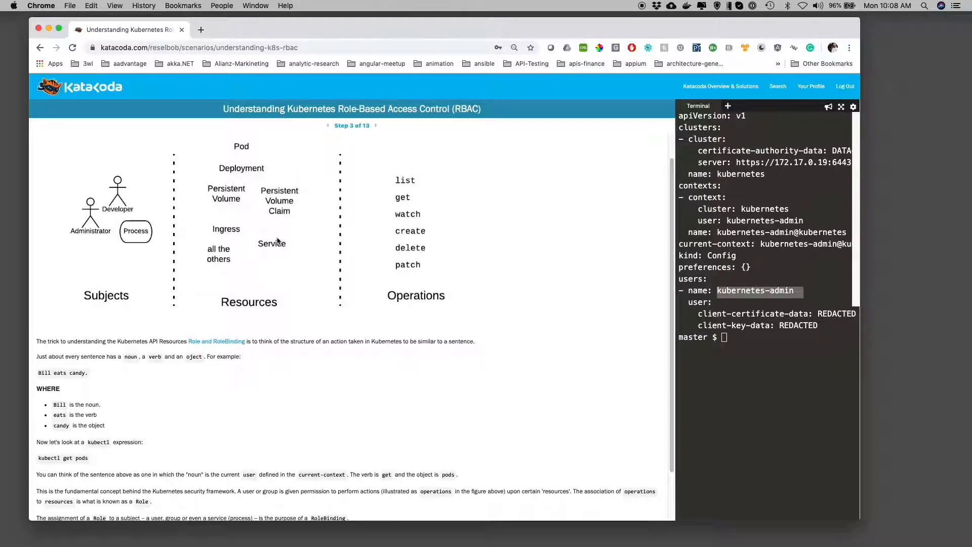
{"action": "mouse_move", "coordinate": [276, 244]}
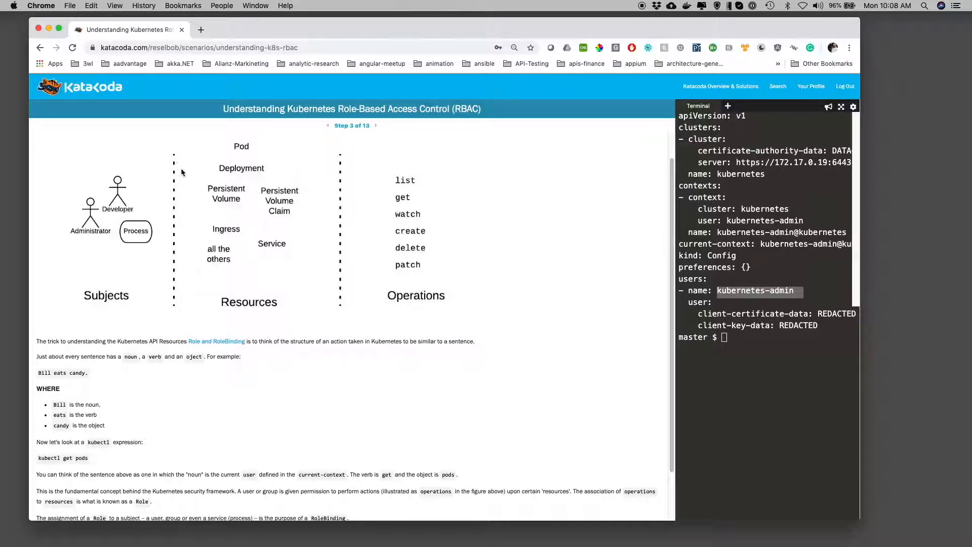
{"action": "mouse_move", "coordinate": [130, 182]}
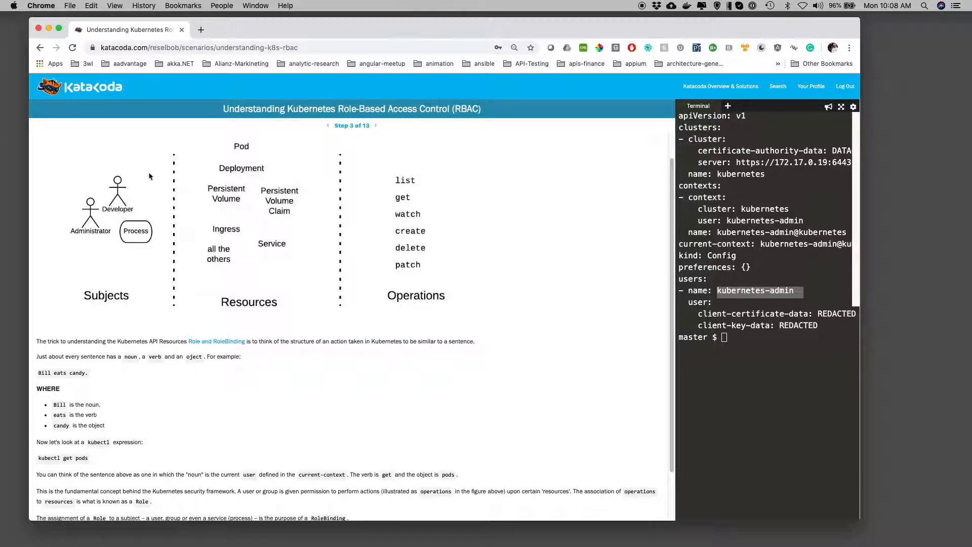
{"action": "mouse_move", "coordinate": [79, 278]}
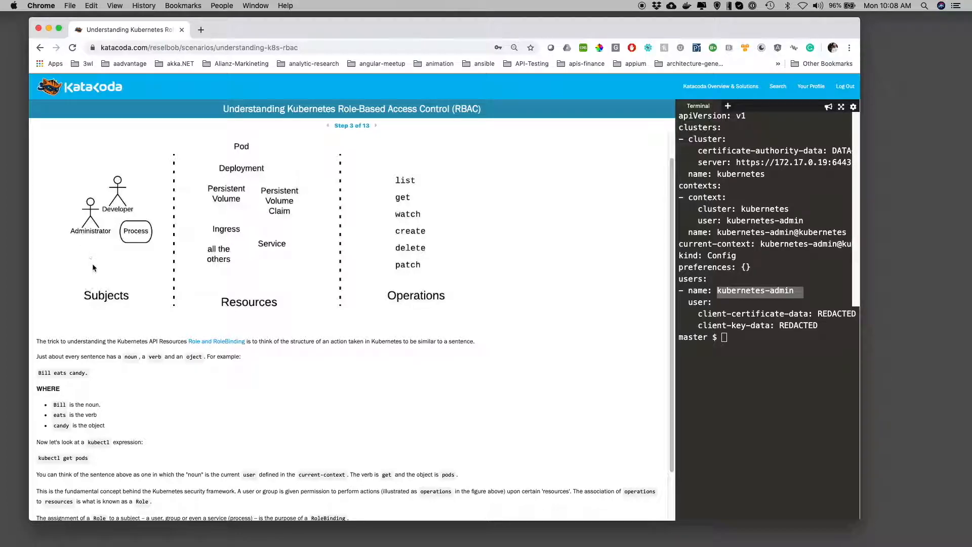
{"action": "scroll", "scroll_direction": "down", "scroll_amount": 3}
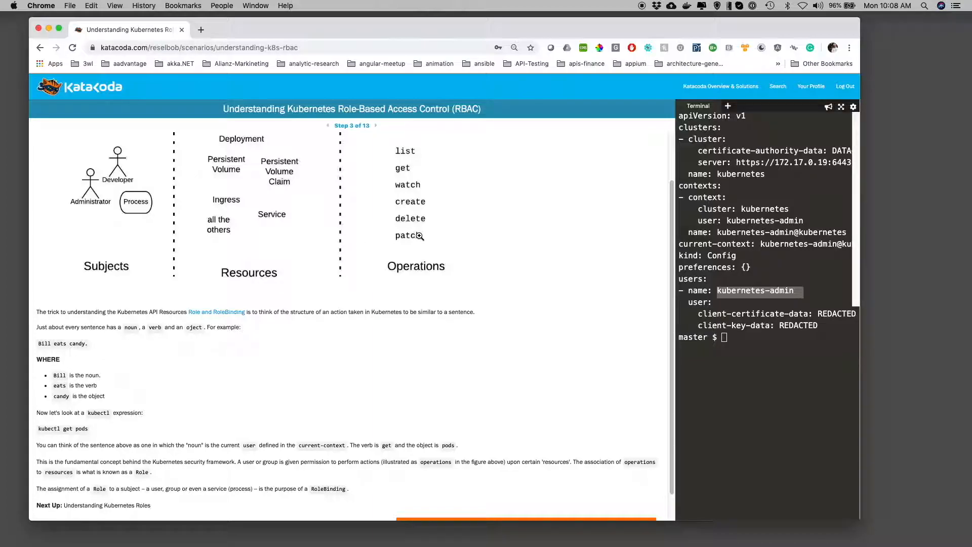
{"action": "mouse_move", "coordinate": [260, 212]}
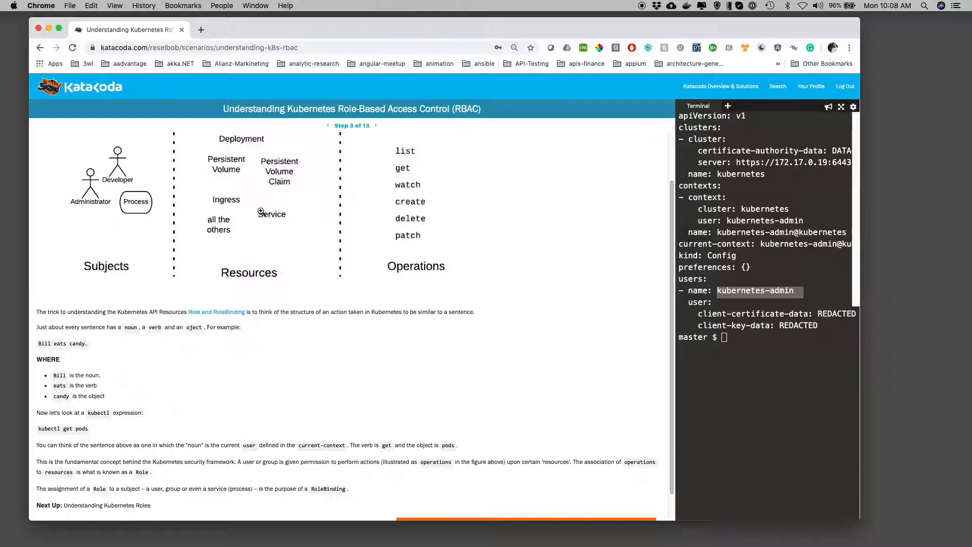
{"action": "mouse_move", "coordinate": [129, 370]}
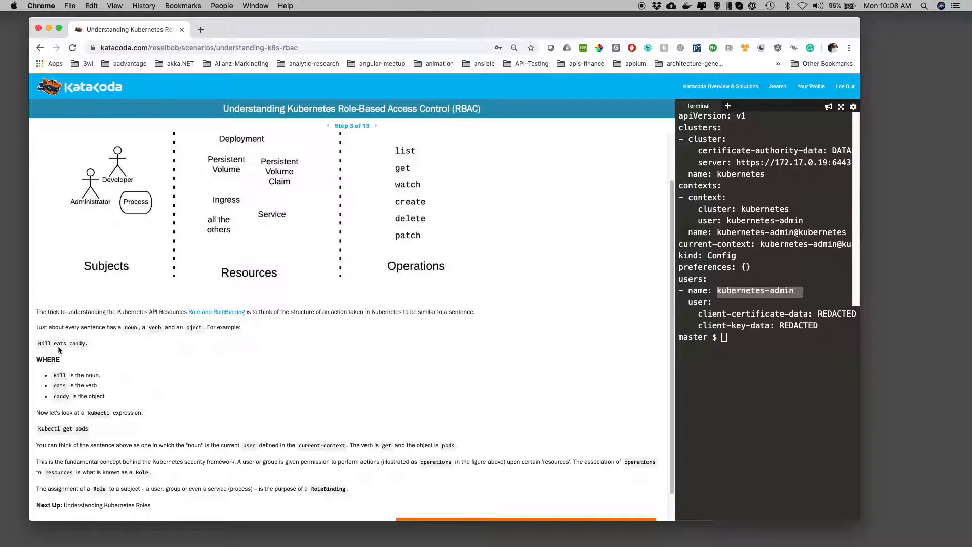
{"action": "mouse_move", "coordinate": [64, 343]}
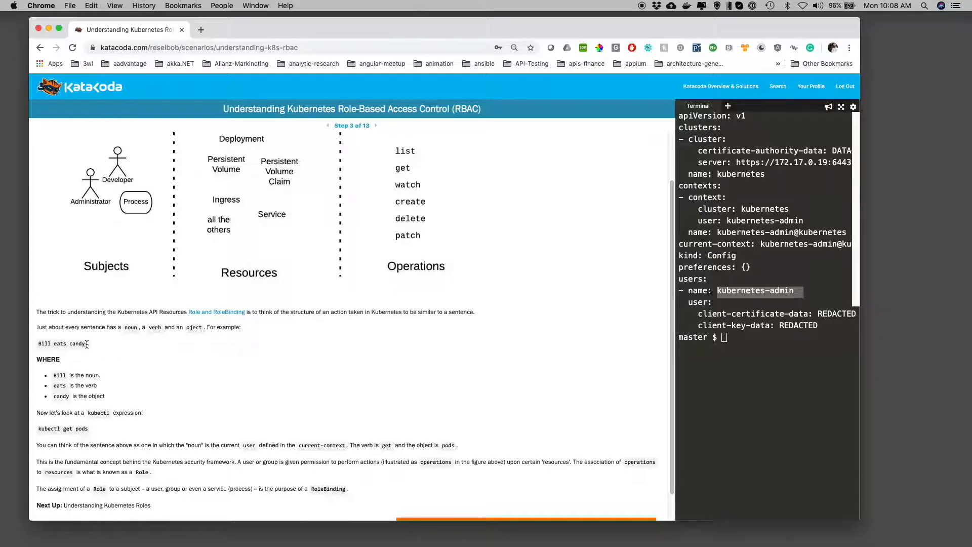
{"action": "scroll", "scroll_direction": "down", "scroll_amount": 3}
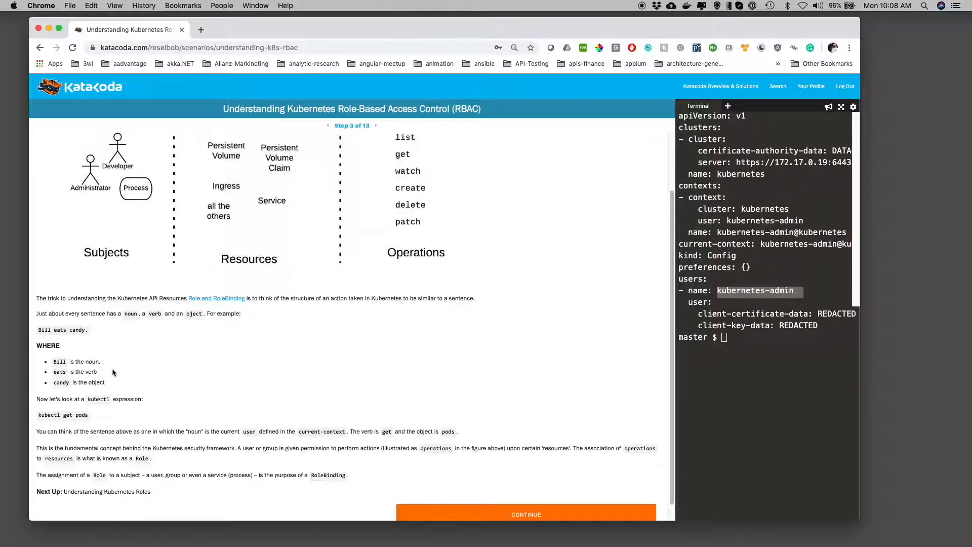
{"action": "scroll", "scroll_direction": "down", "scroll_amount": 3}
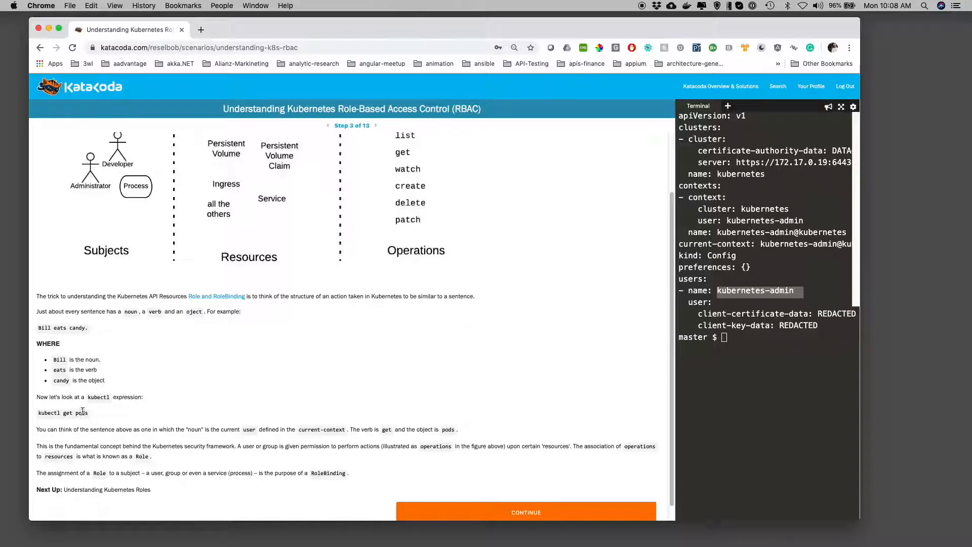
{"action": "scroll", "scroll_direction": "down", "scroll_amount": 3}
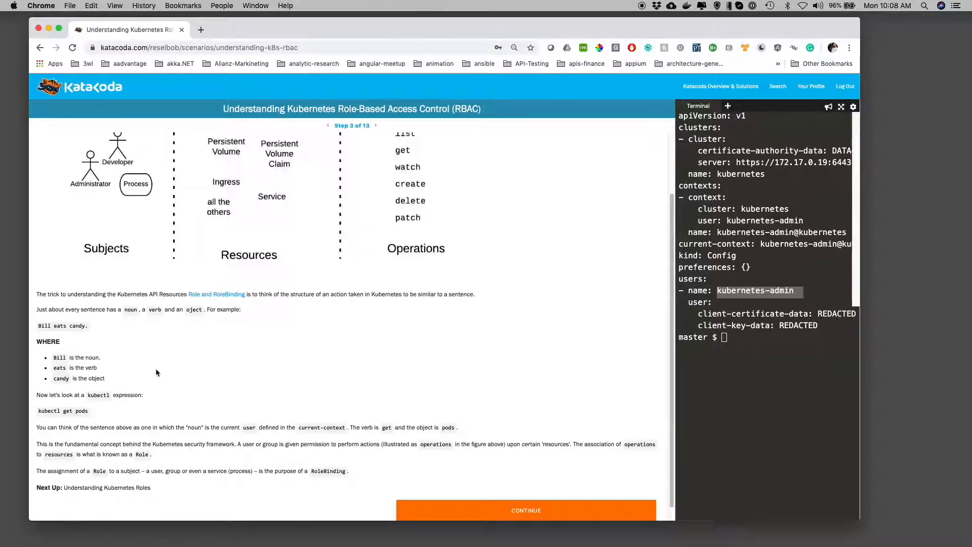
{"action": "mouse_move", "coordinate": [163, 370]}
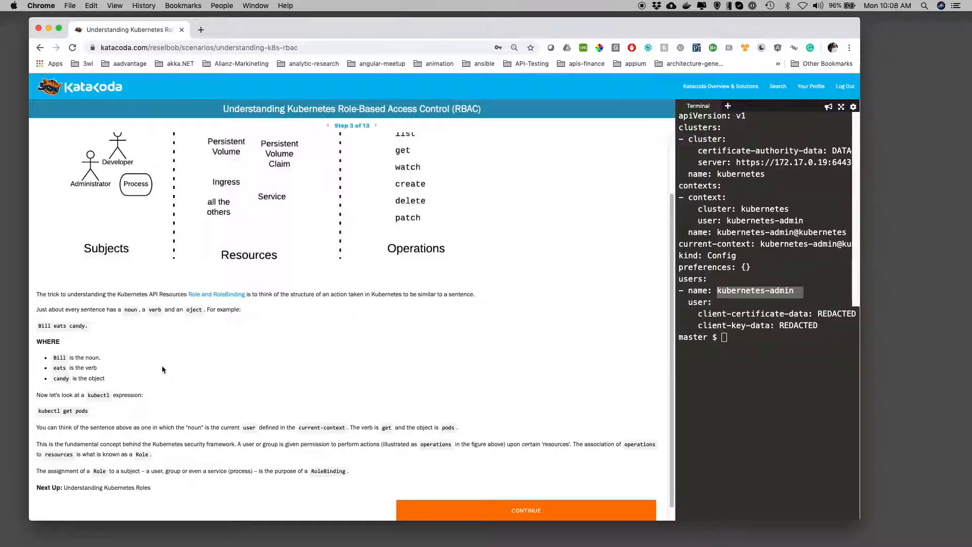
{"action": "scroll", "scroll_direction": "down", "scroll_amount": 3}
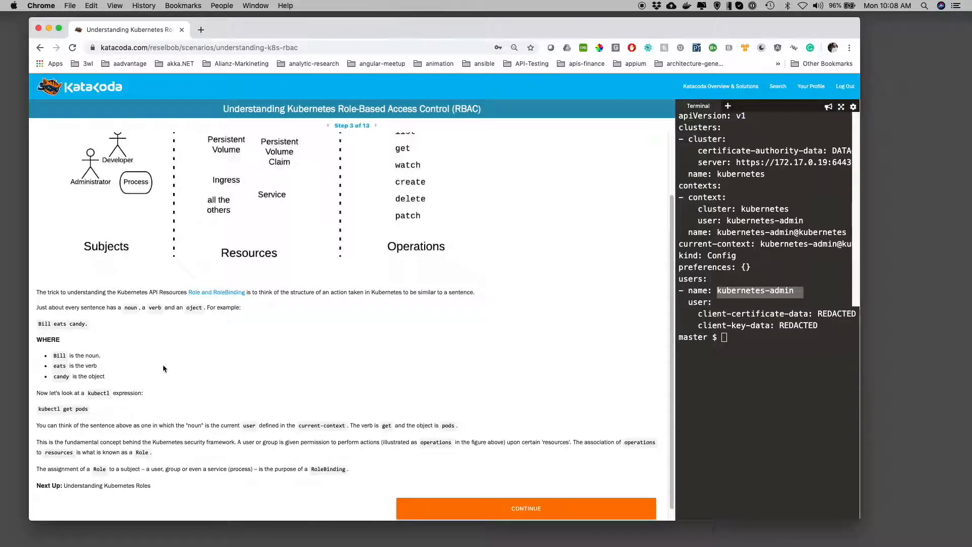